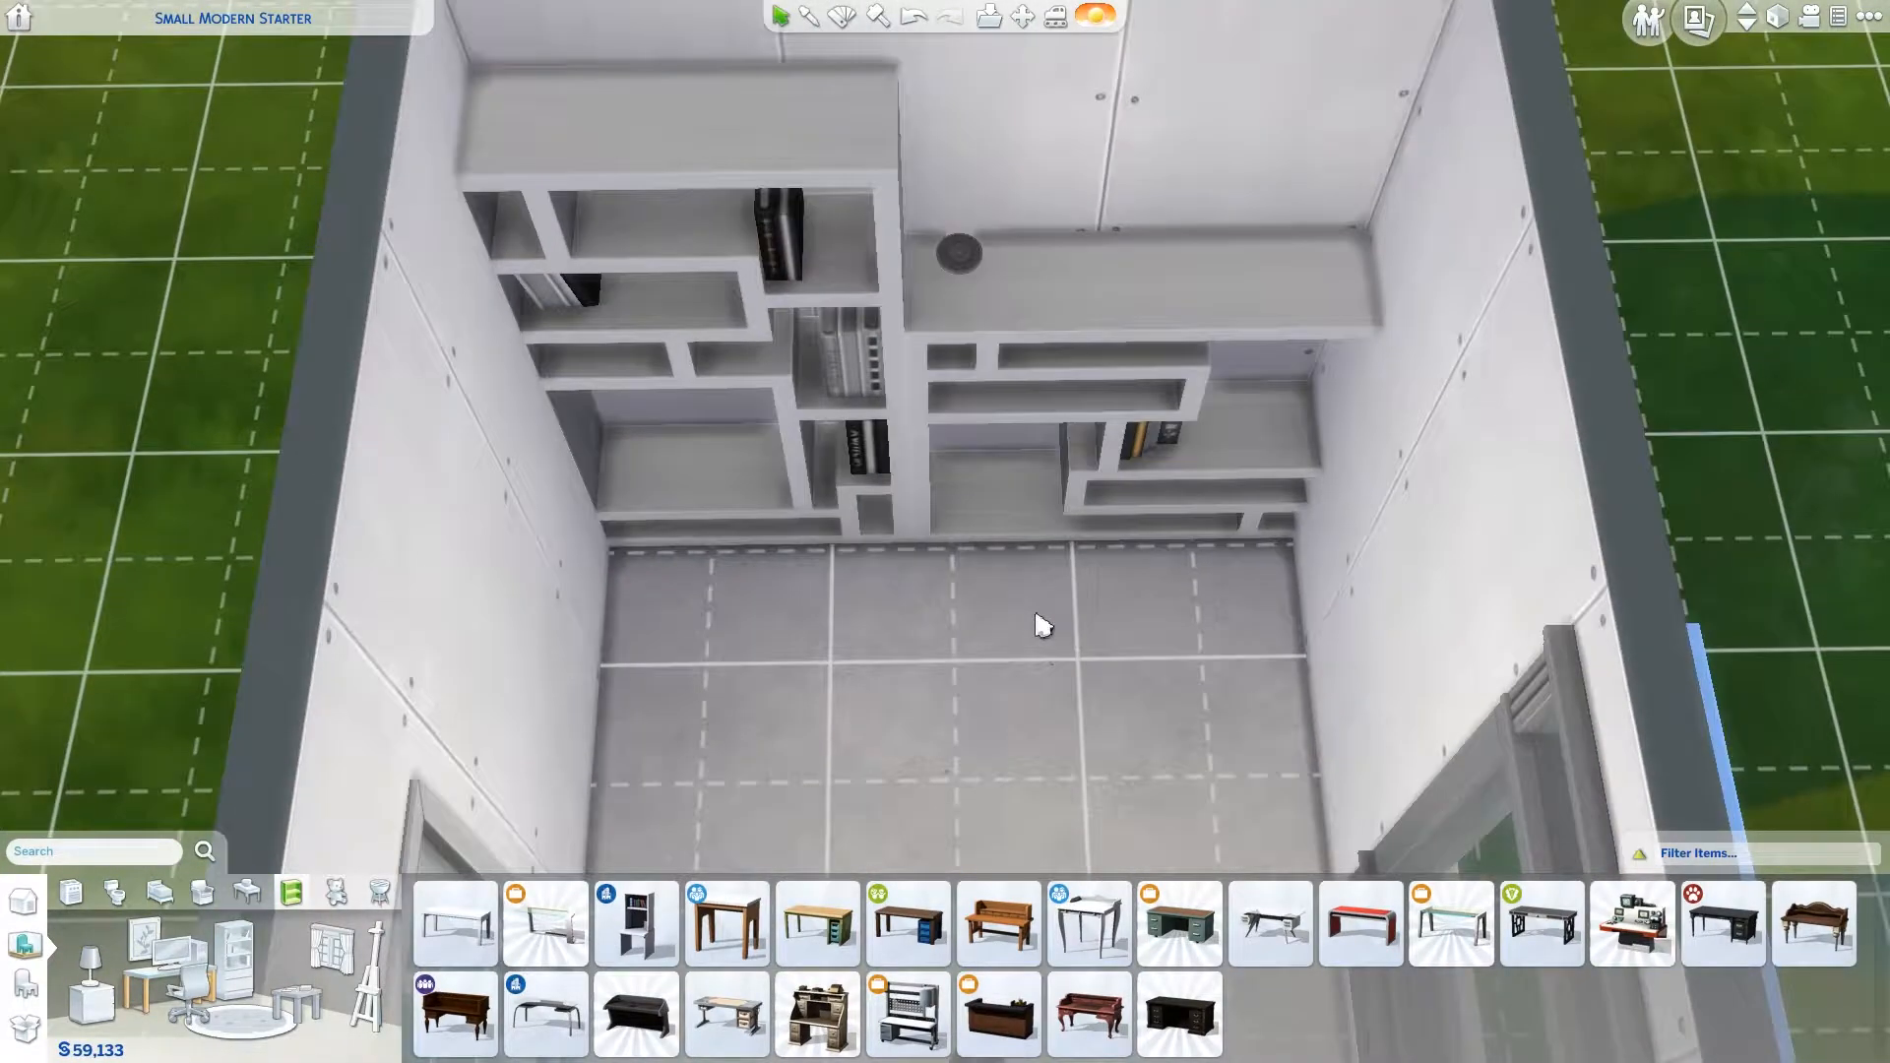
Step: Add more tall geometric bookshelves along the back and side walls
left_click(454, 924)
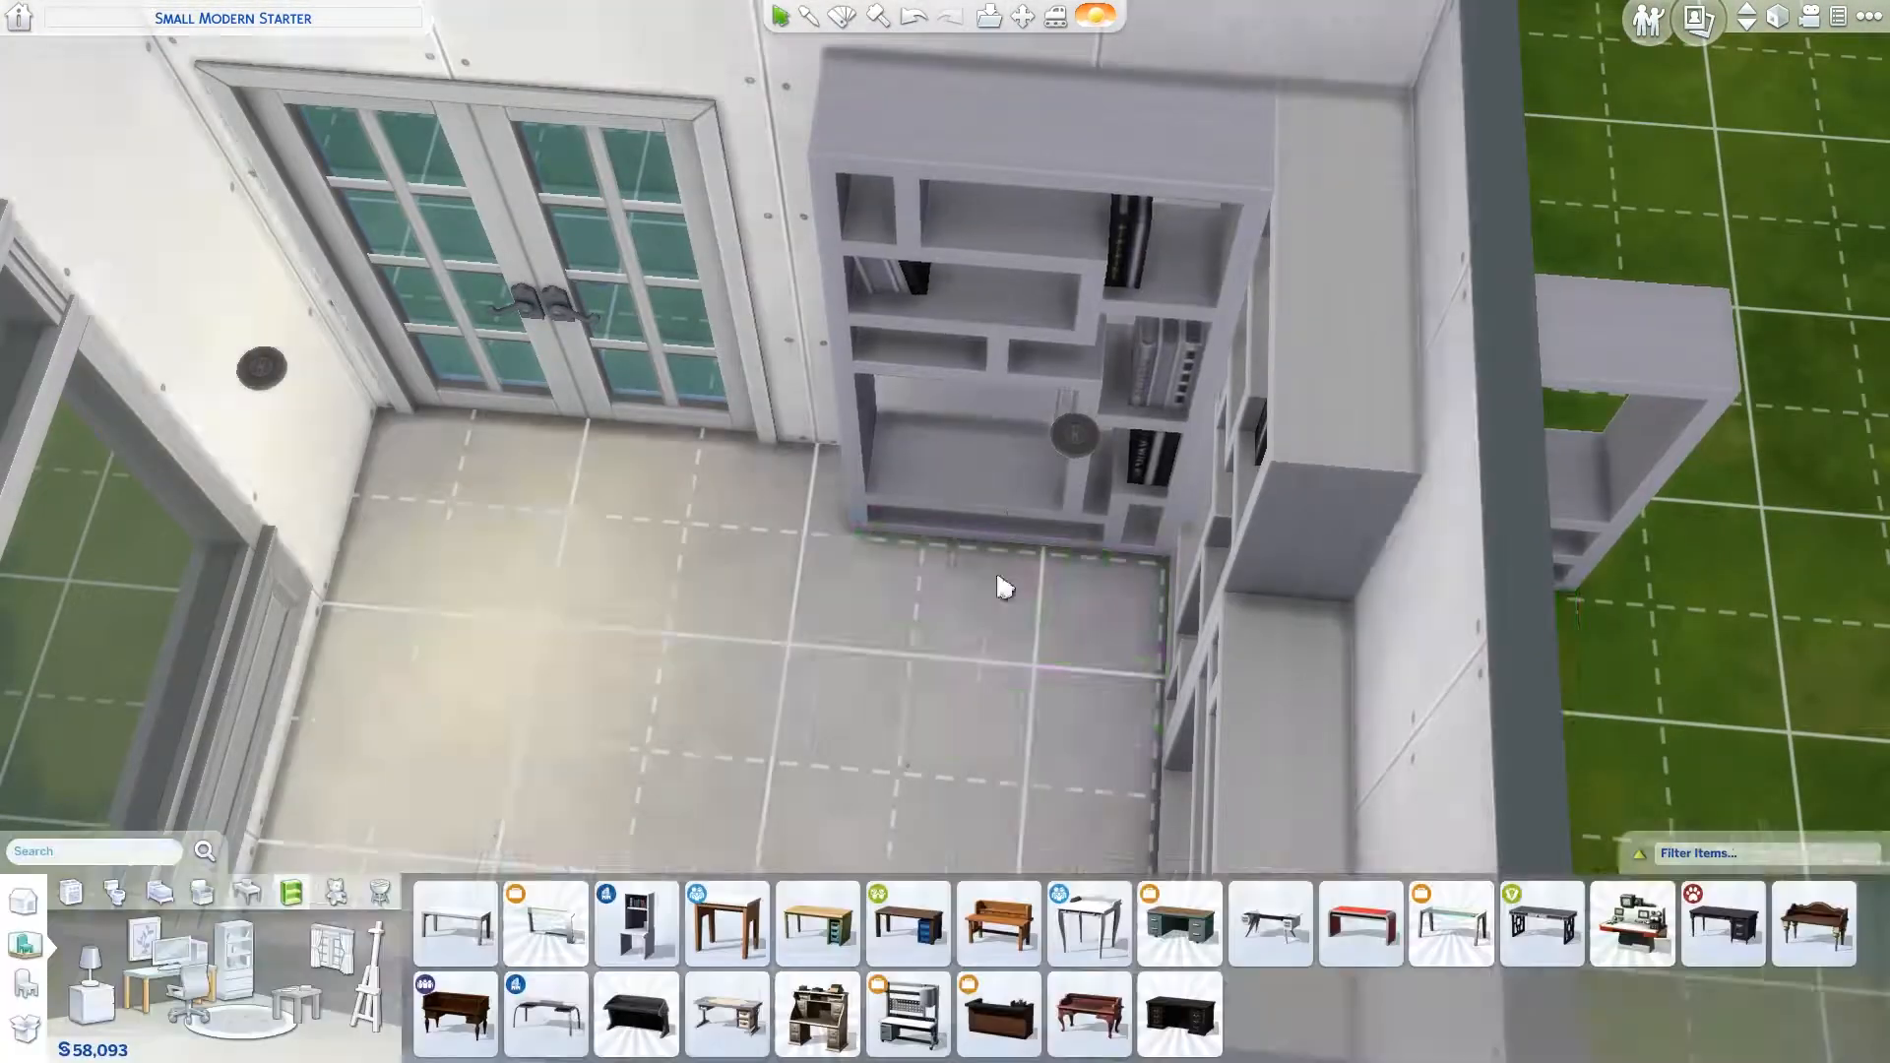
left_click(455, 925)
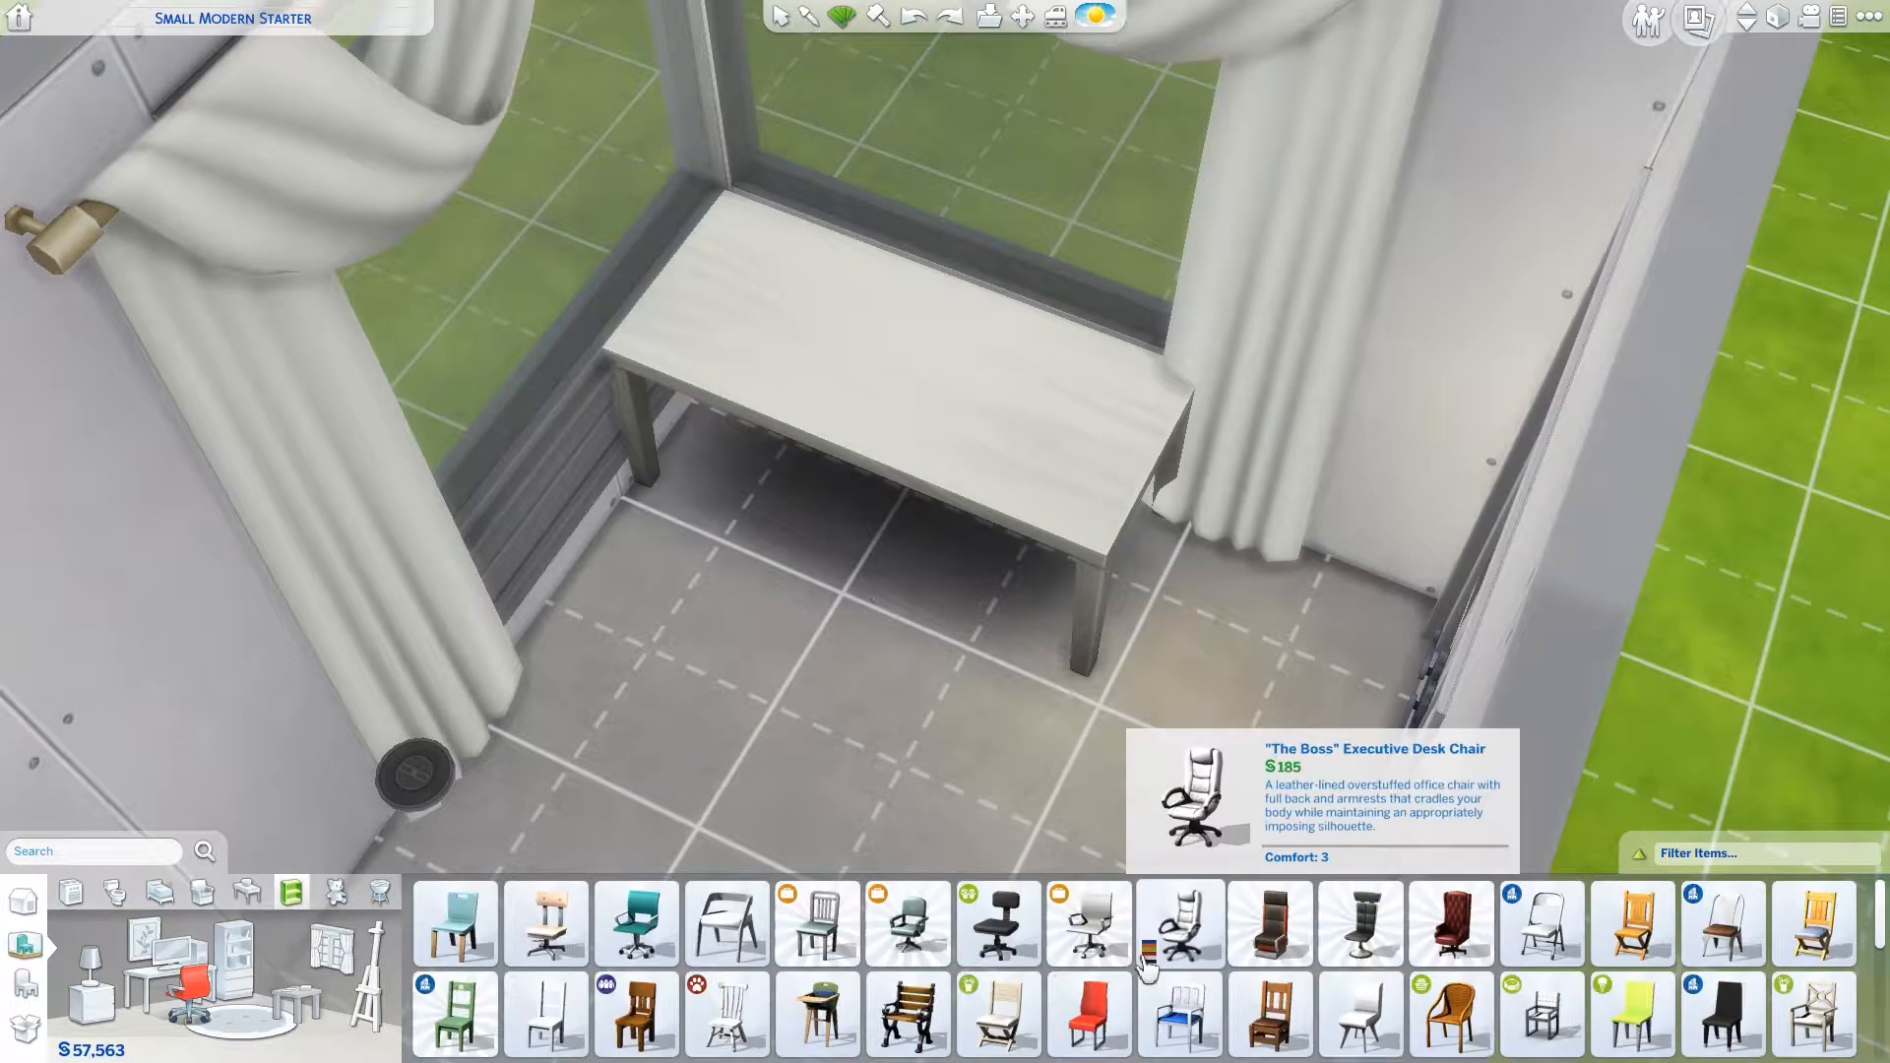
mouse_move(1177, 1013)
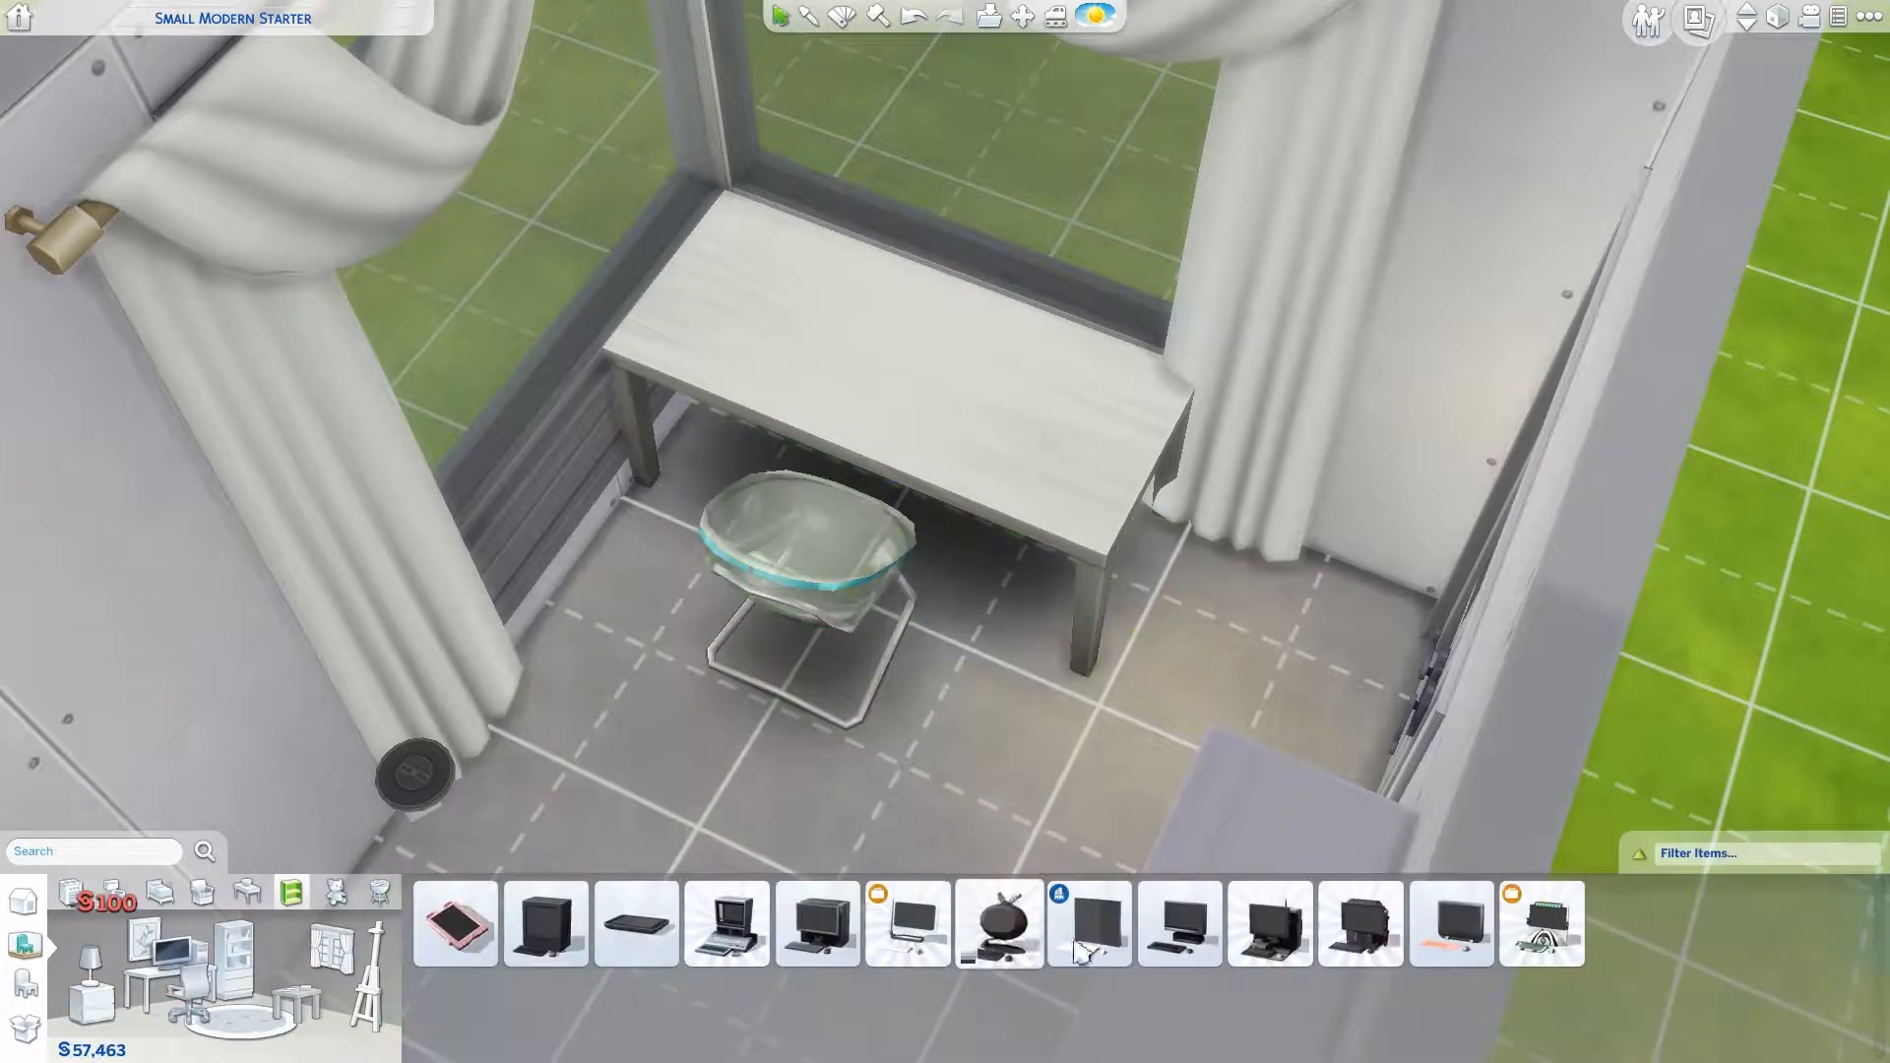
Step: Choose a computer from the electronics catalog for the study desk
left_click(1453, 924)
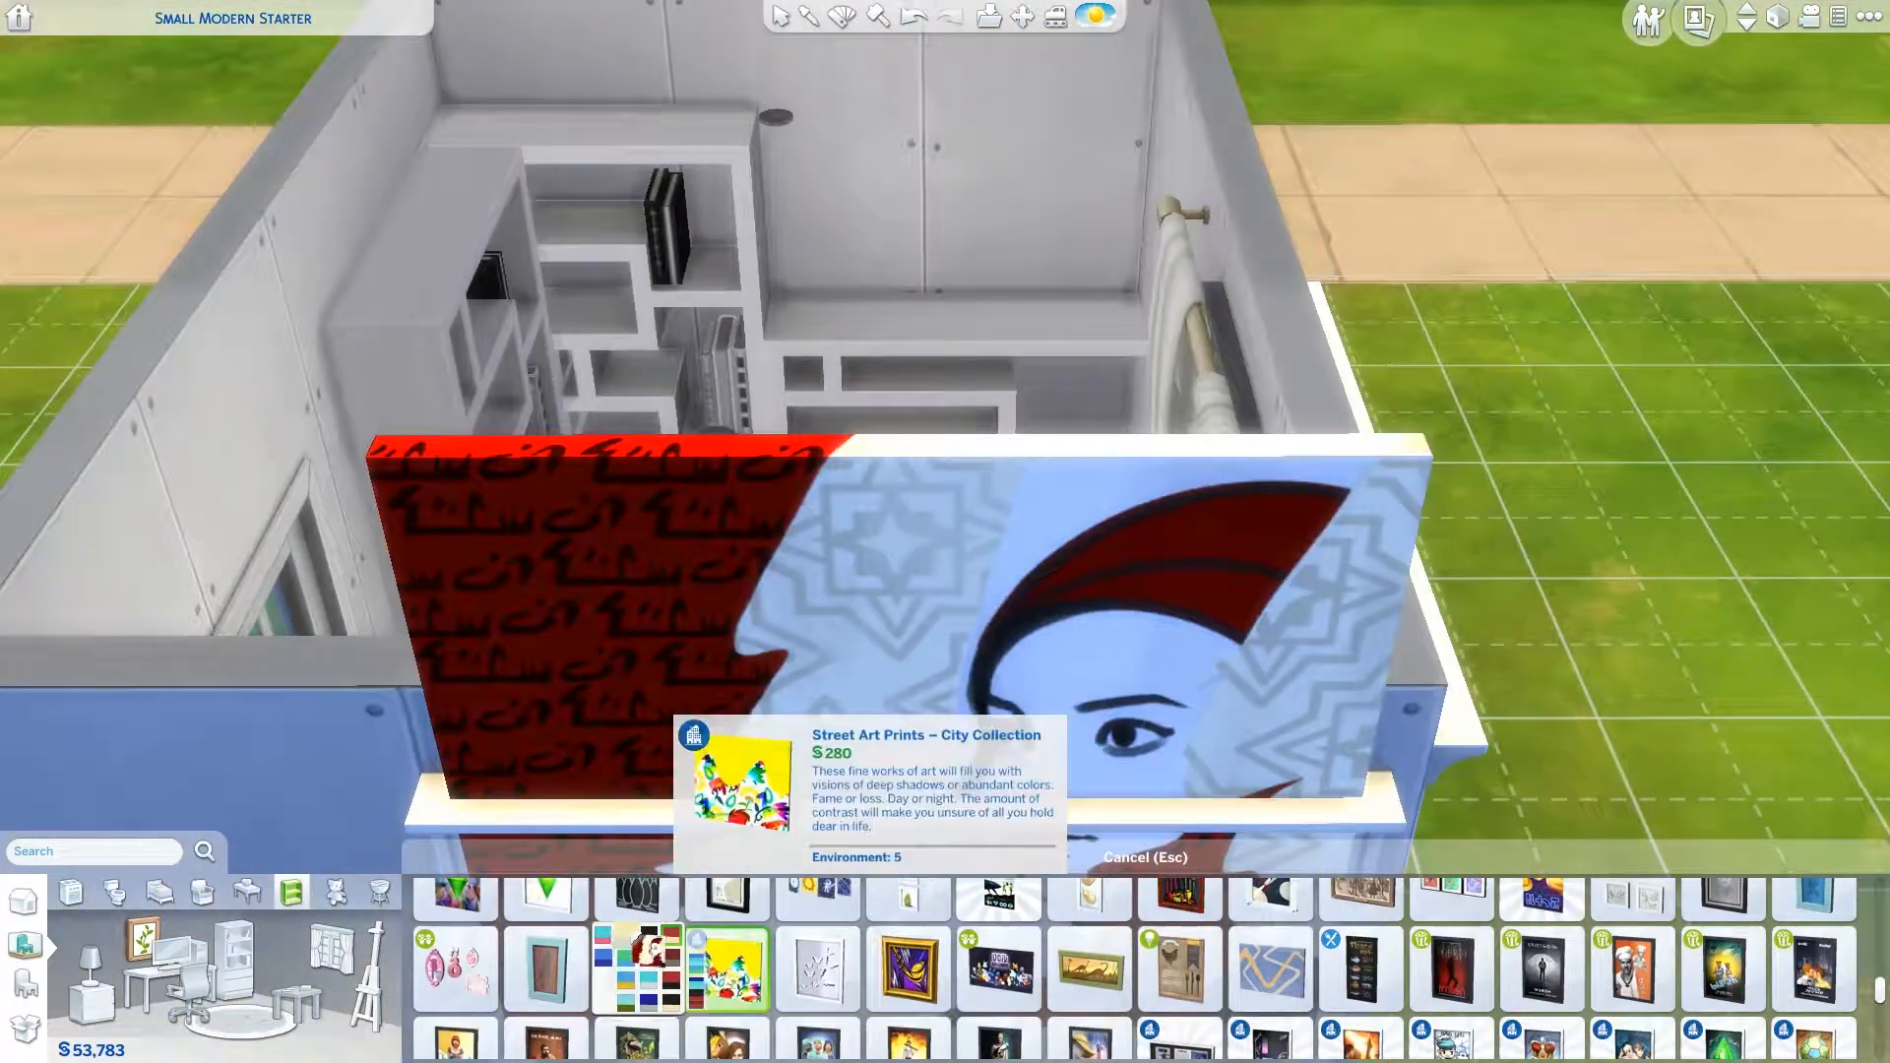
Step: Hang the street art print above the bookcases, then choose another painting
left_click(727, 969)
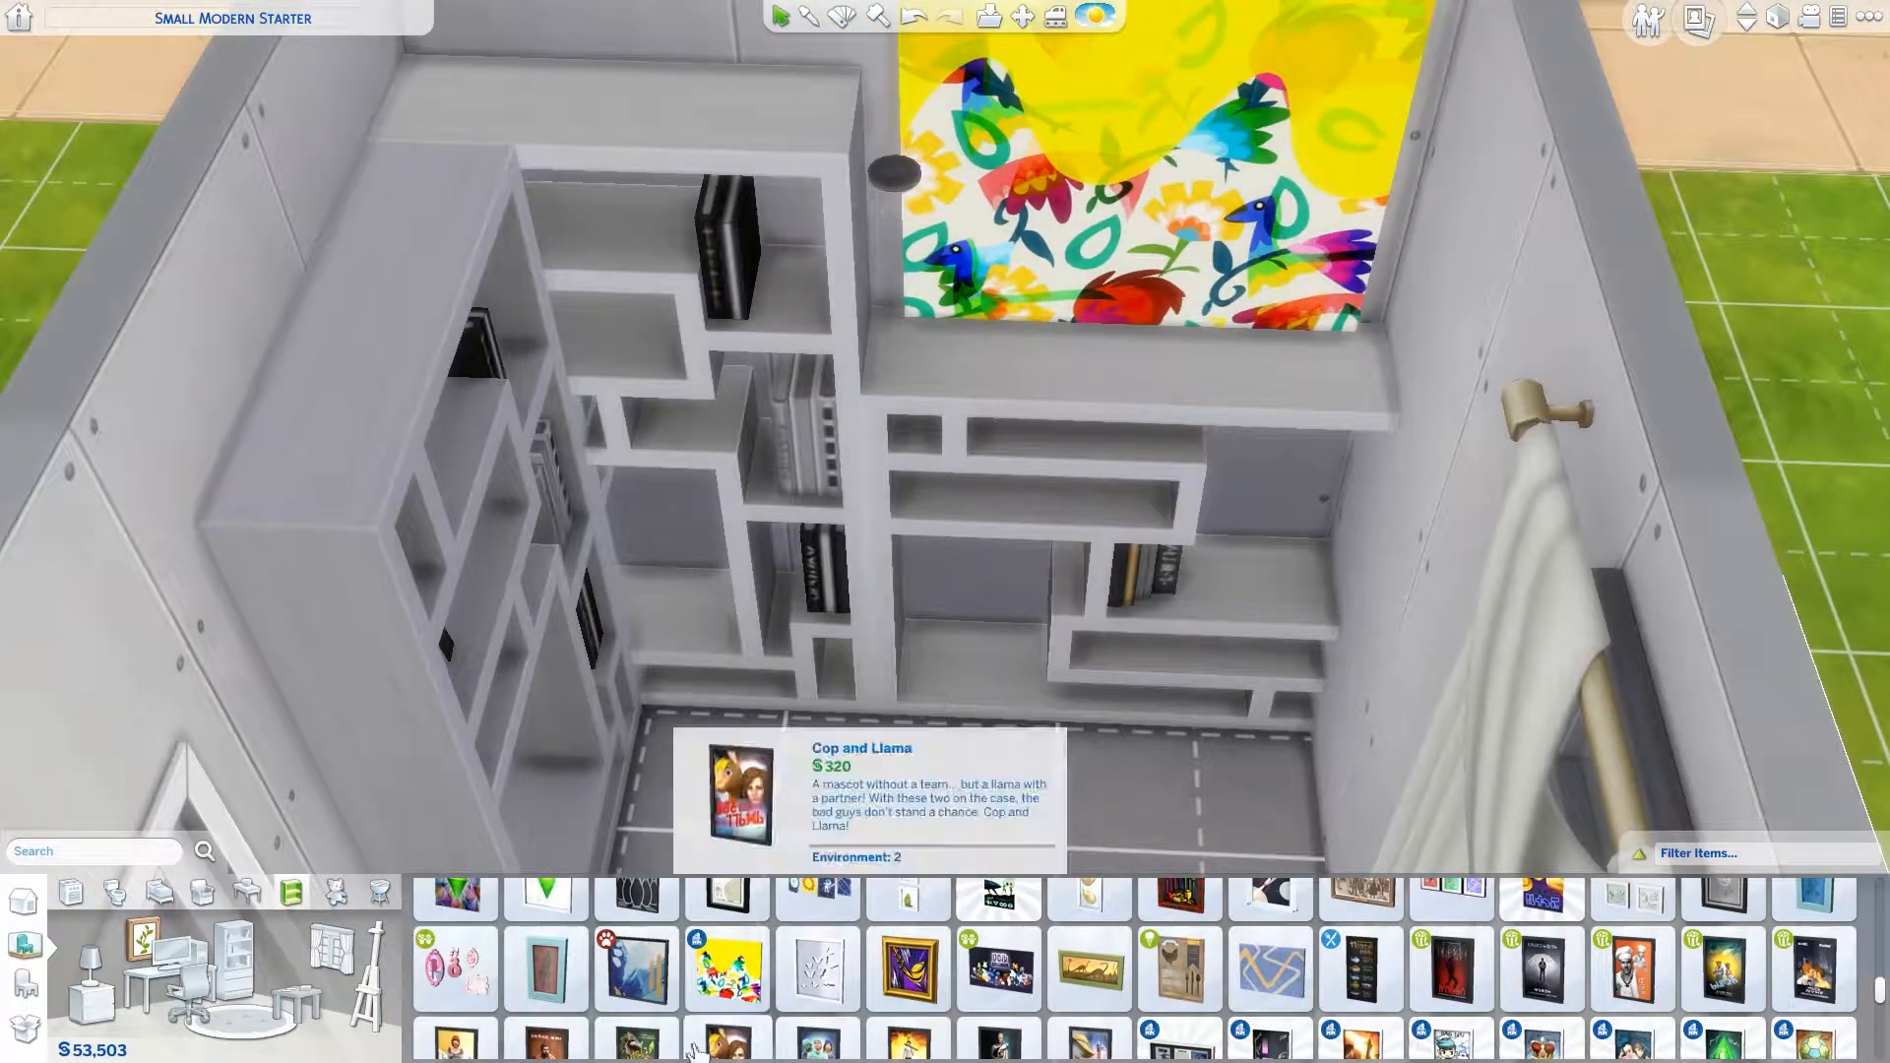
left_click(291, 893)
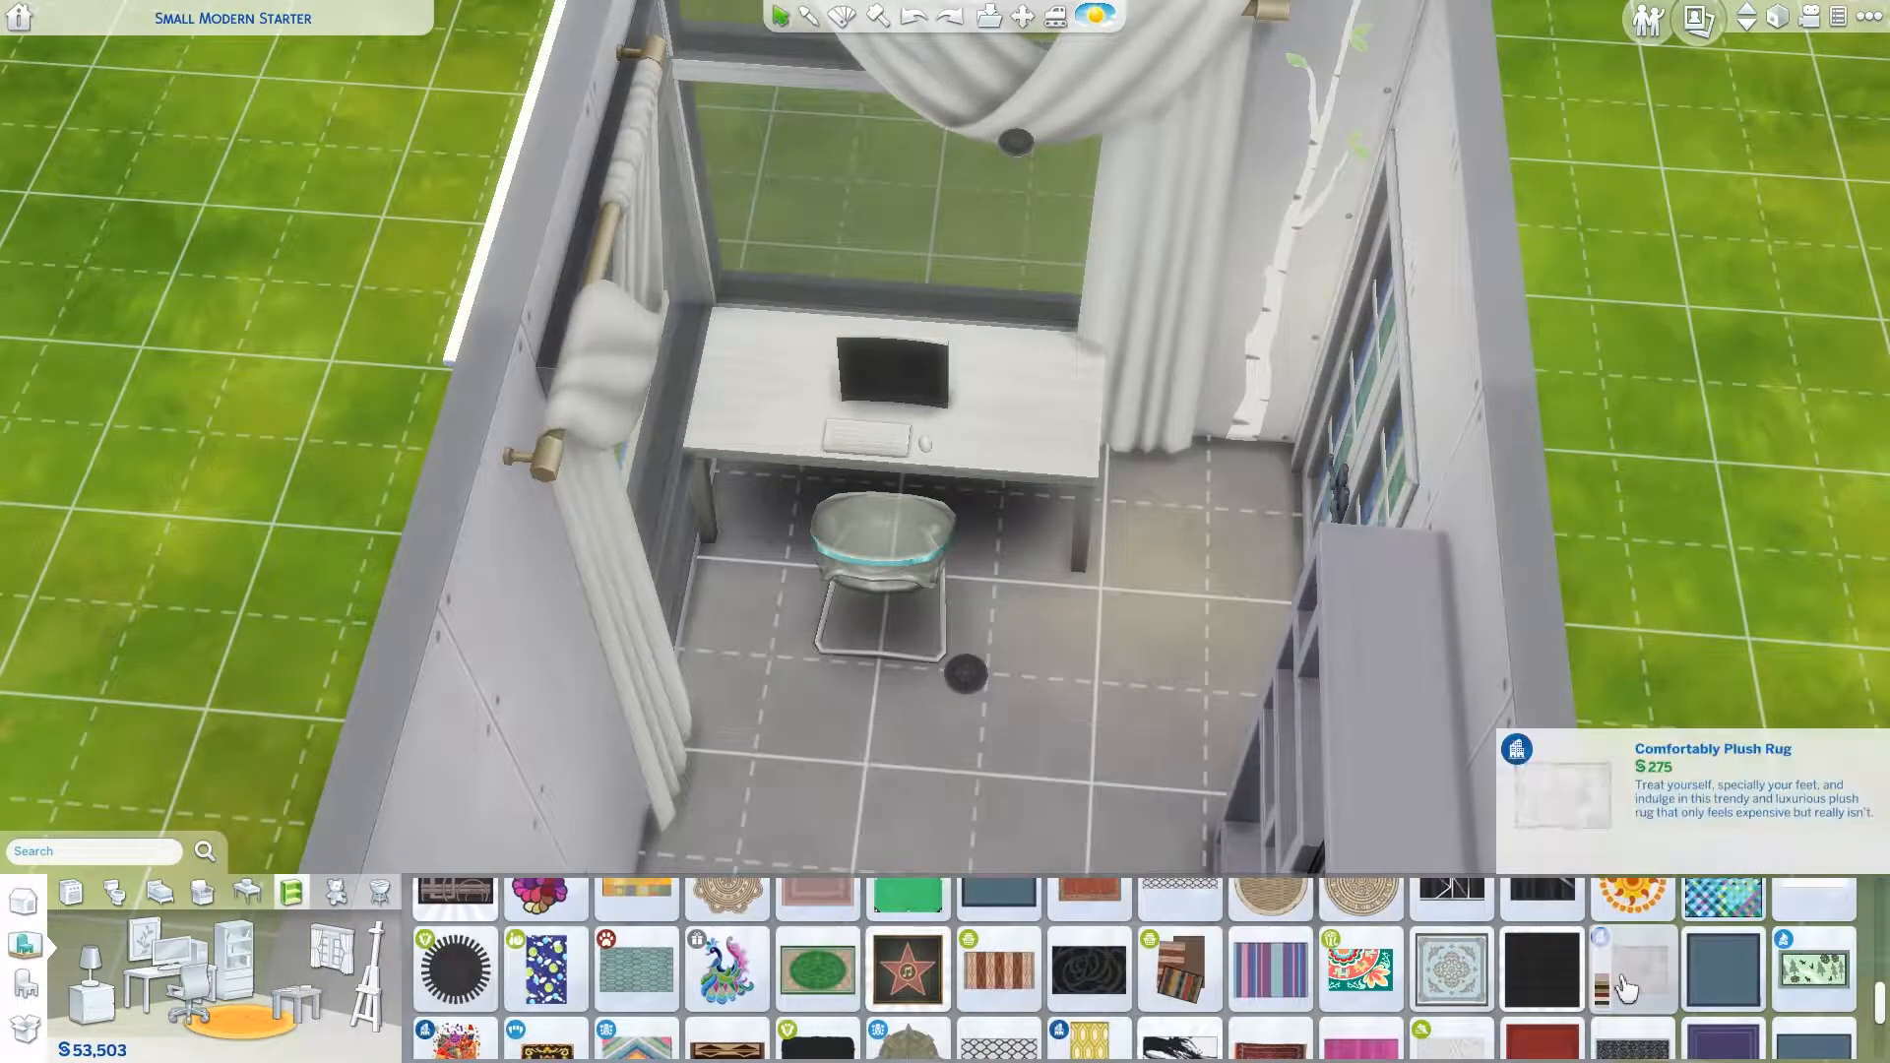
Step: Select the Comfortably Plush Rug from the rugs catalog
left_click(1631, 971)
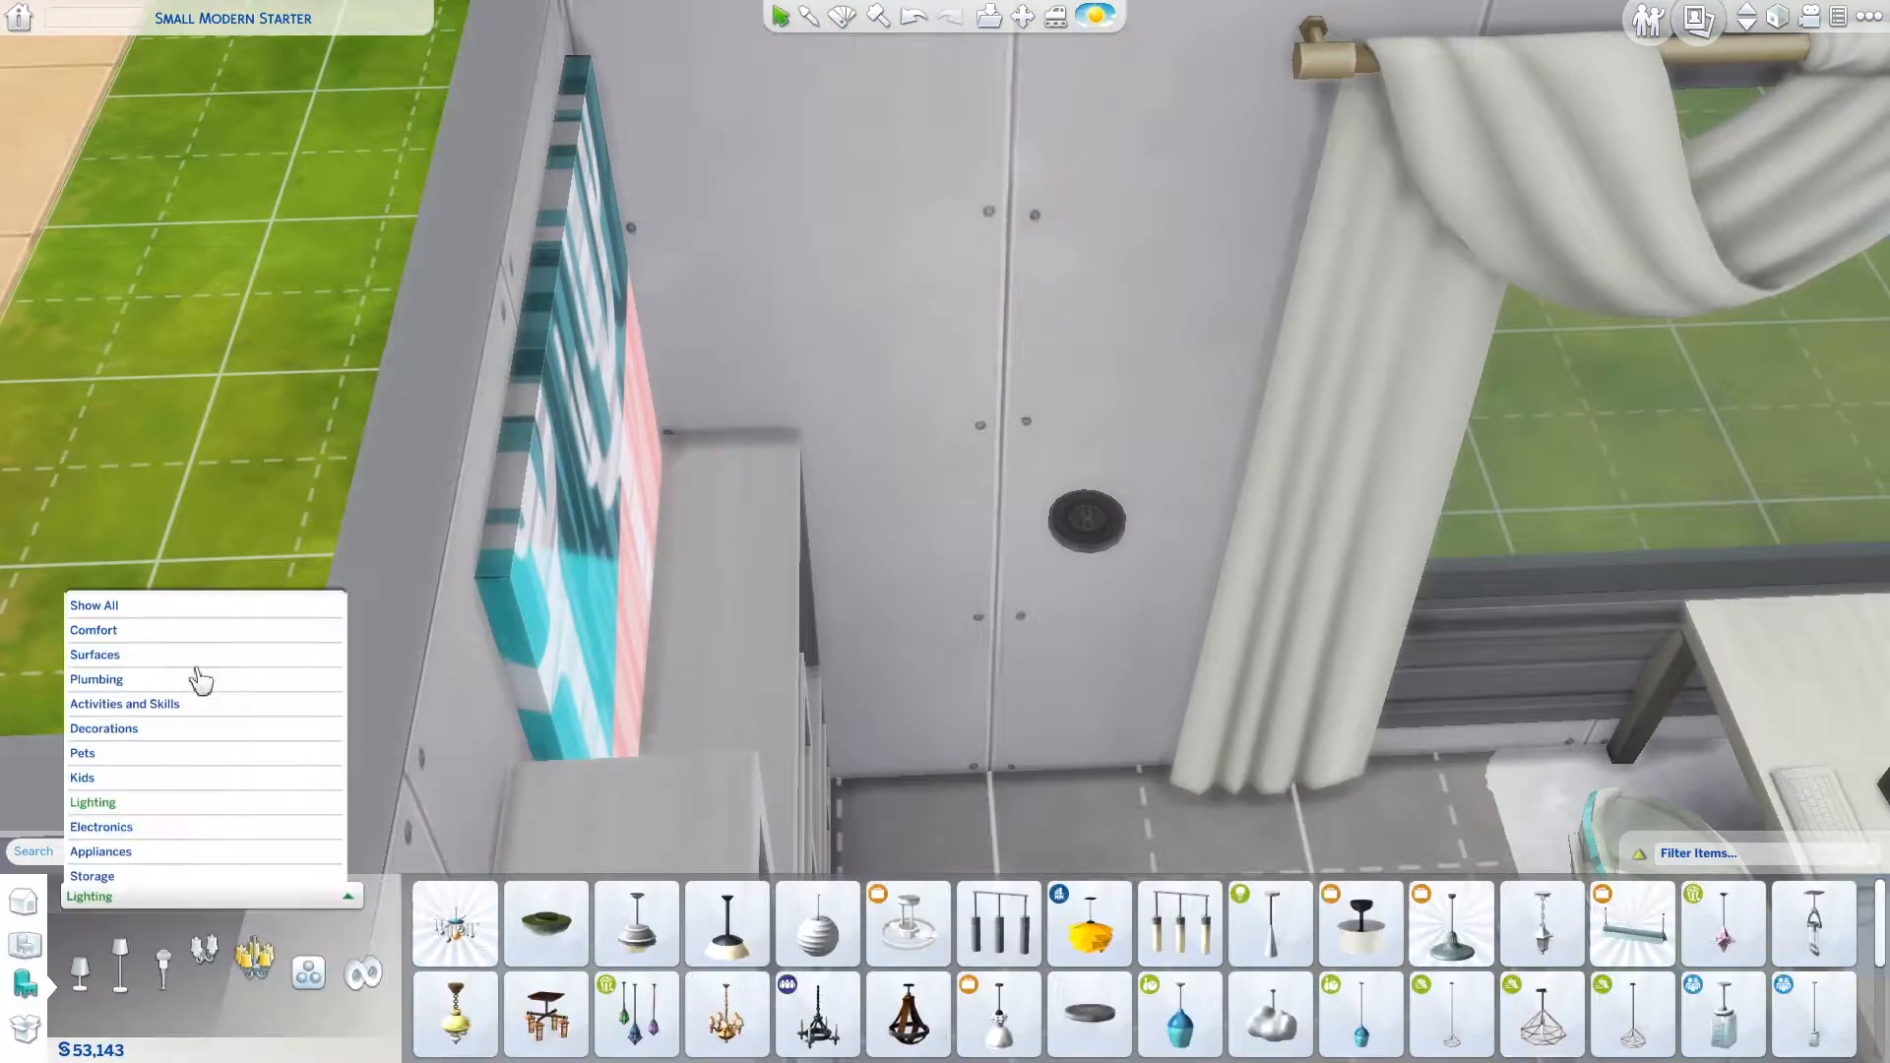
Step: Switch the catalog to Surfaces and mount The Jokoh Flats shelf on the wall
left_click(94, 654)
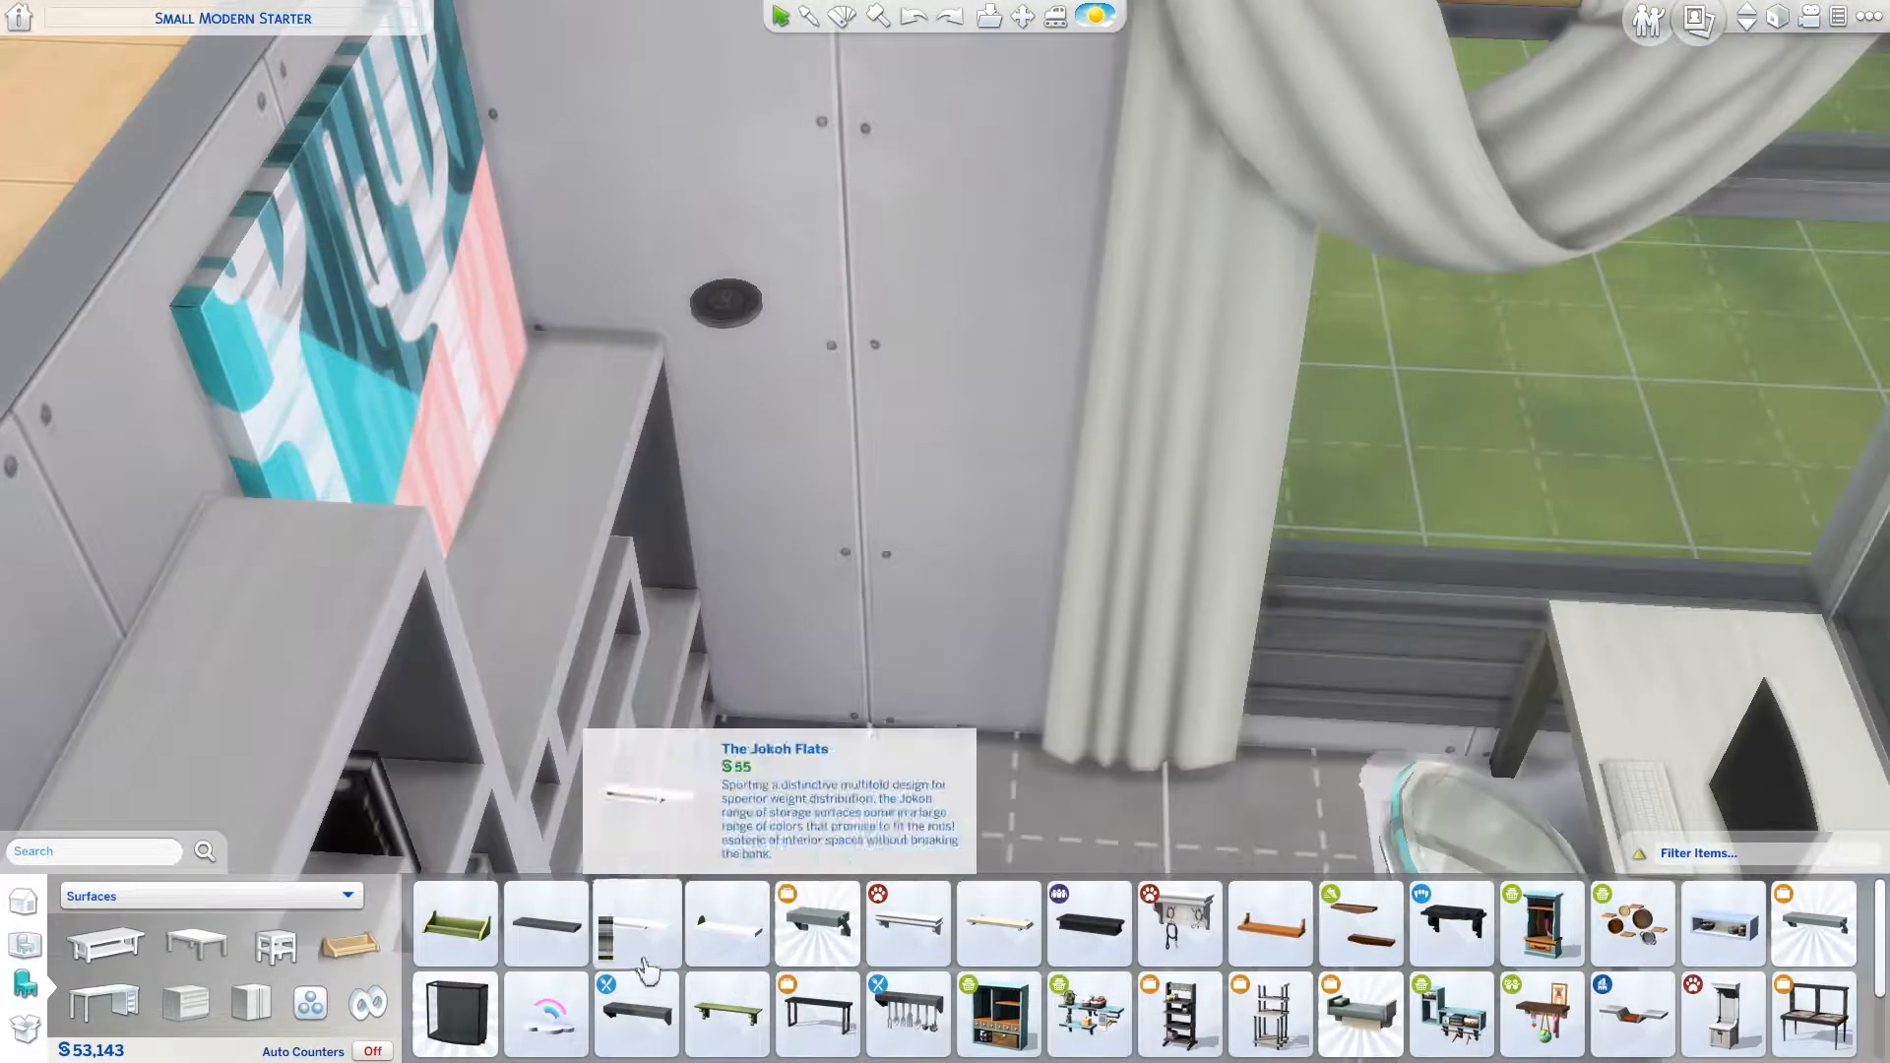
left_click(635, 922)
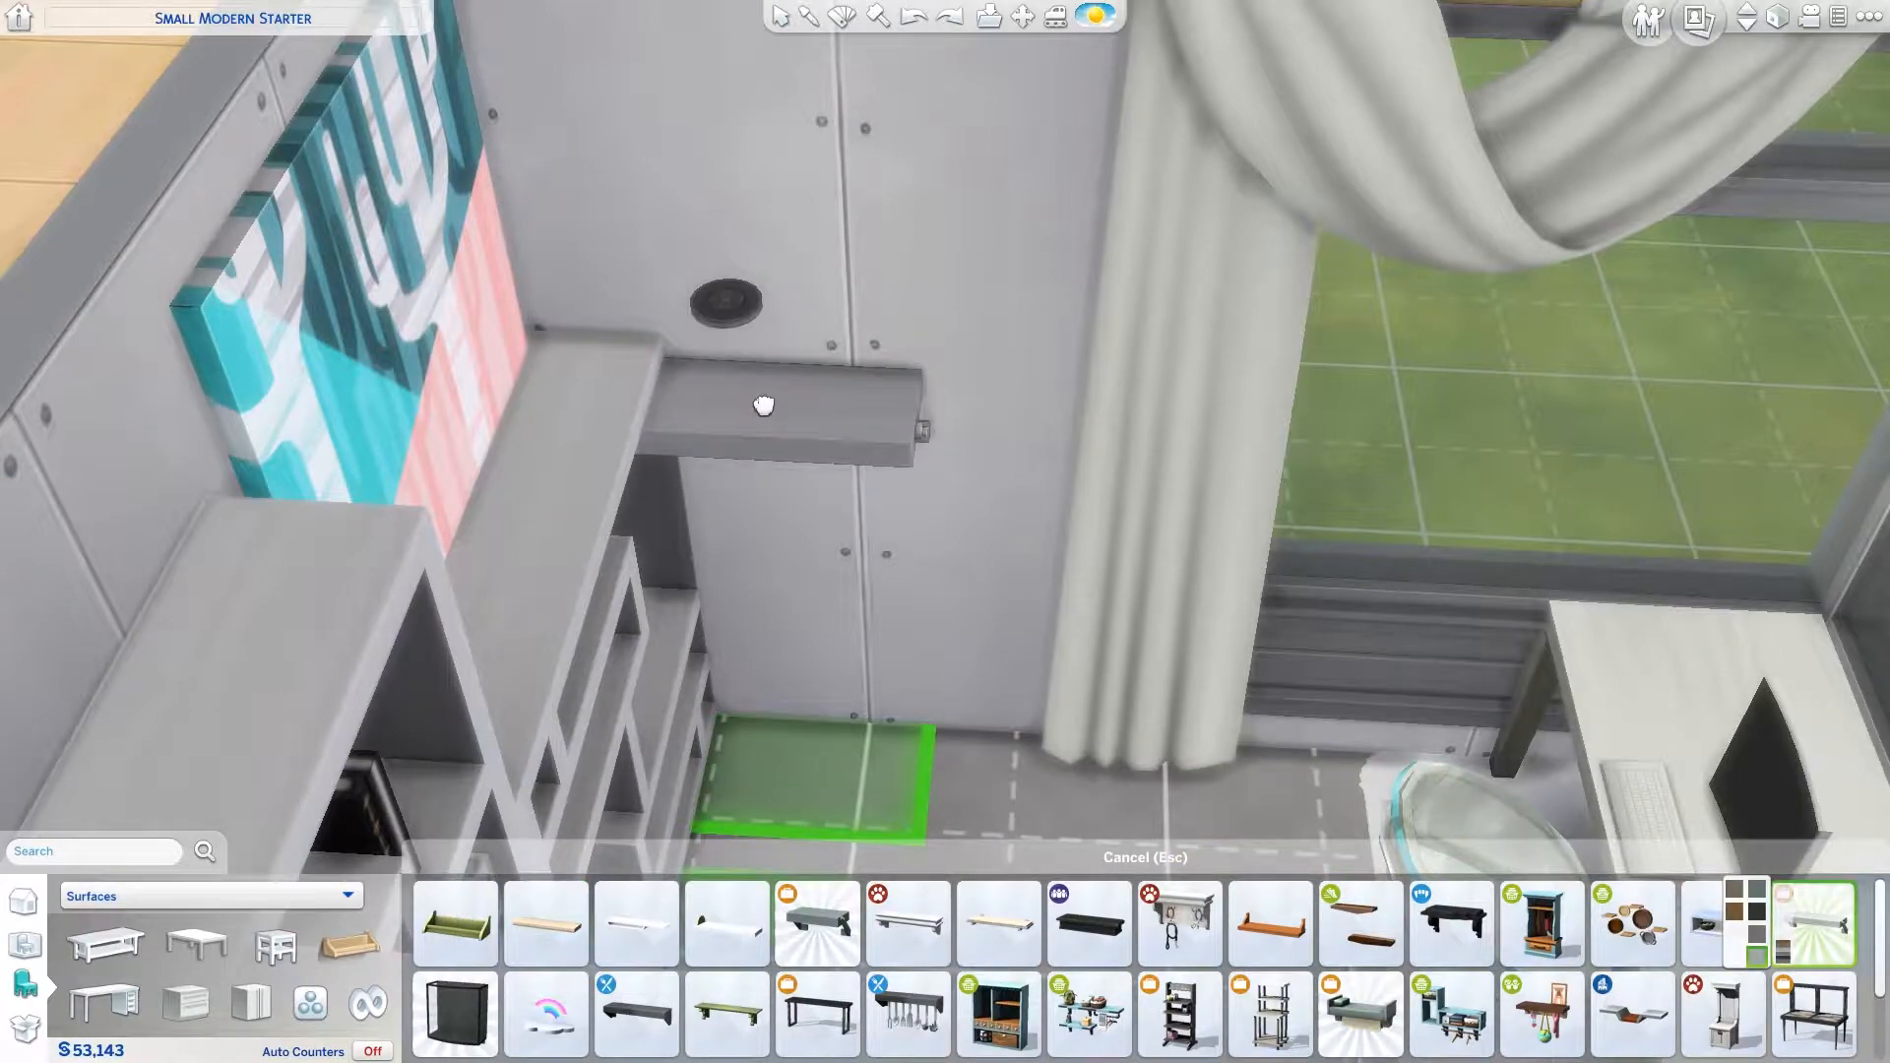
left_click(908, 922)
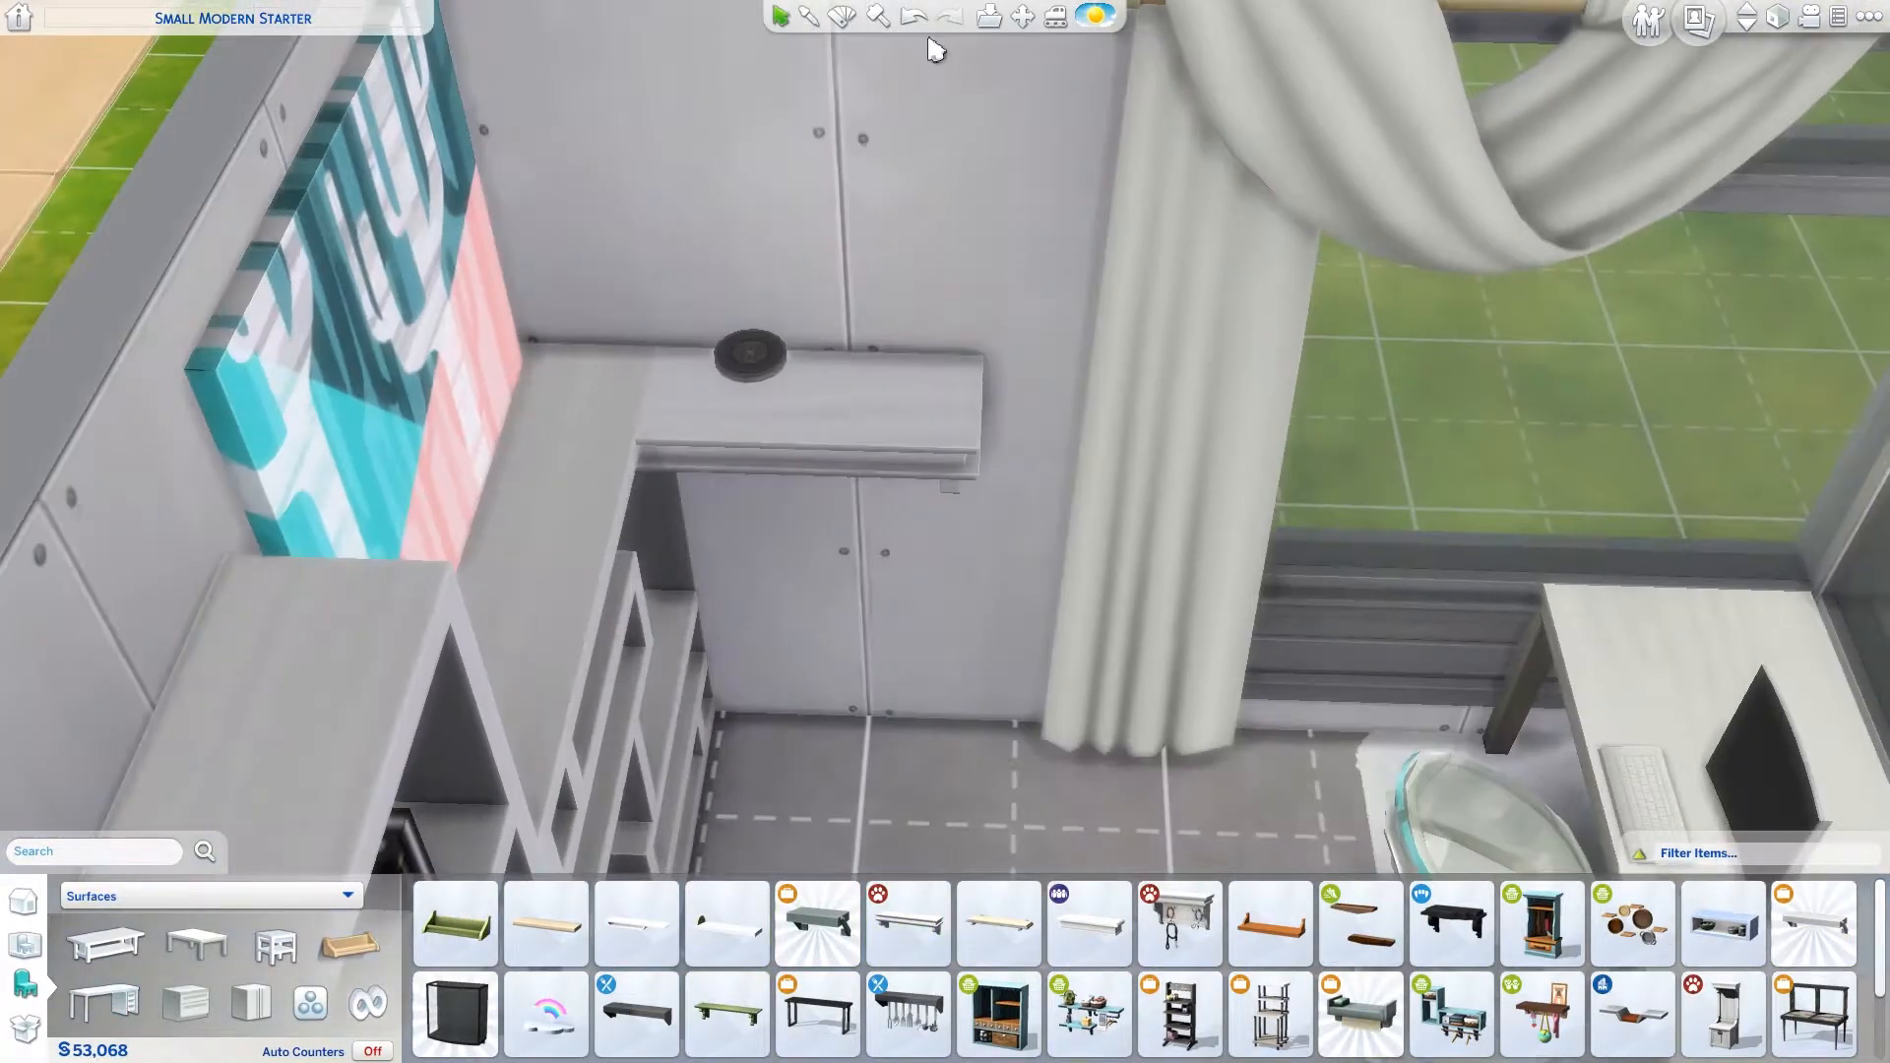
left_click(998, 923)
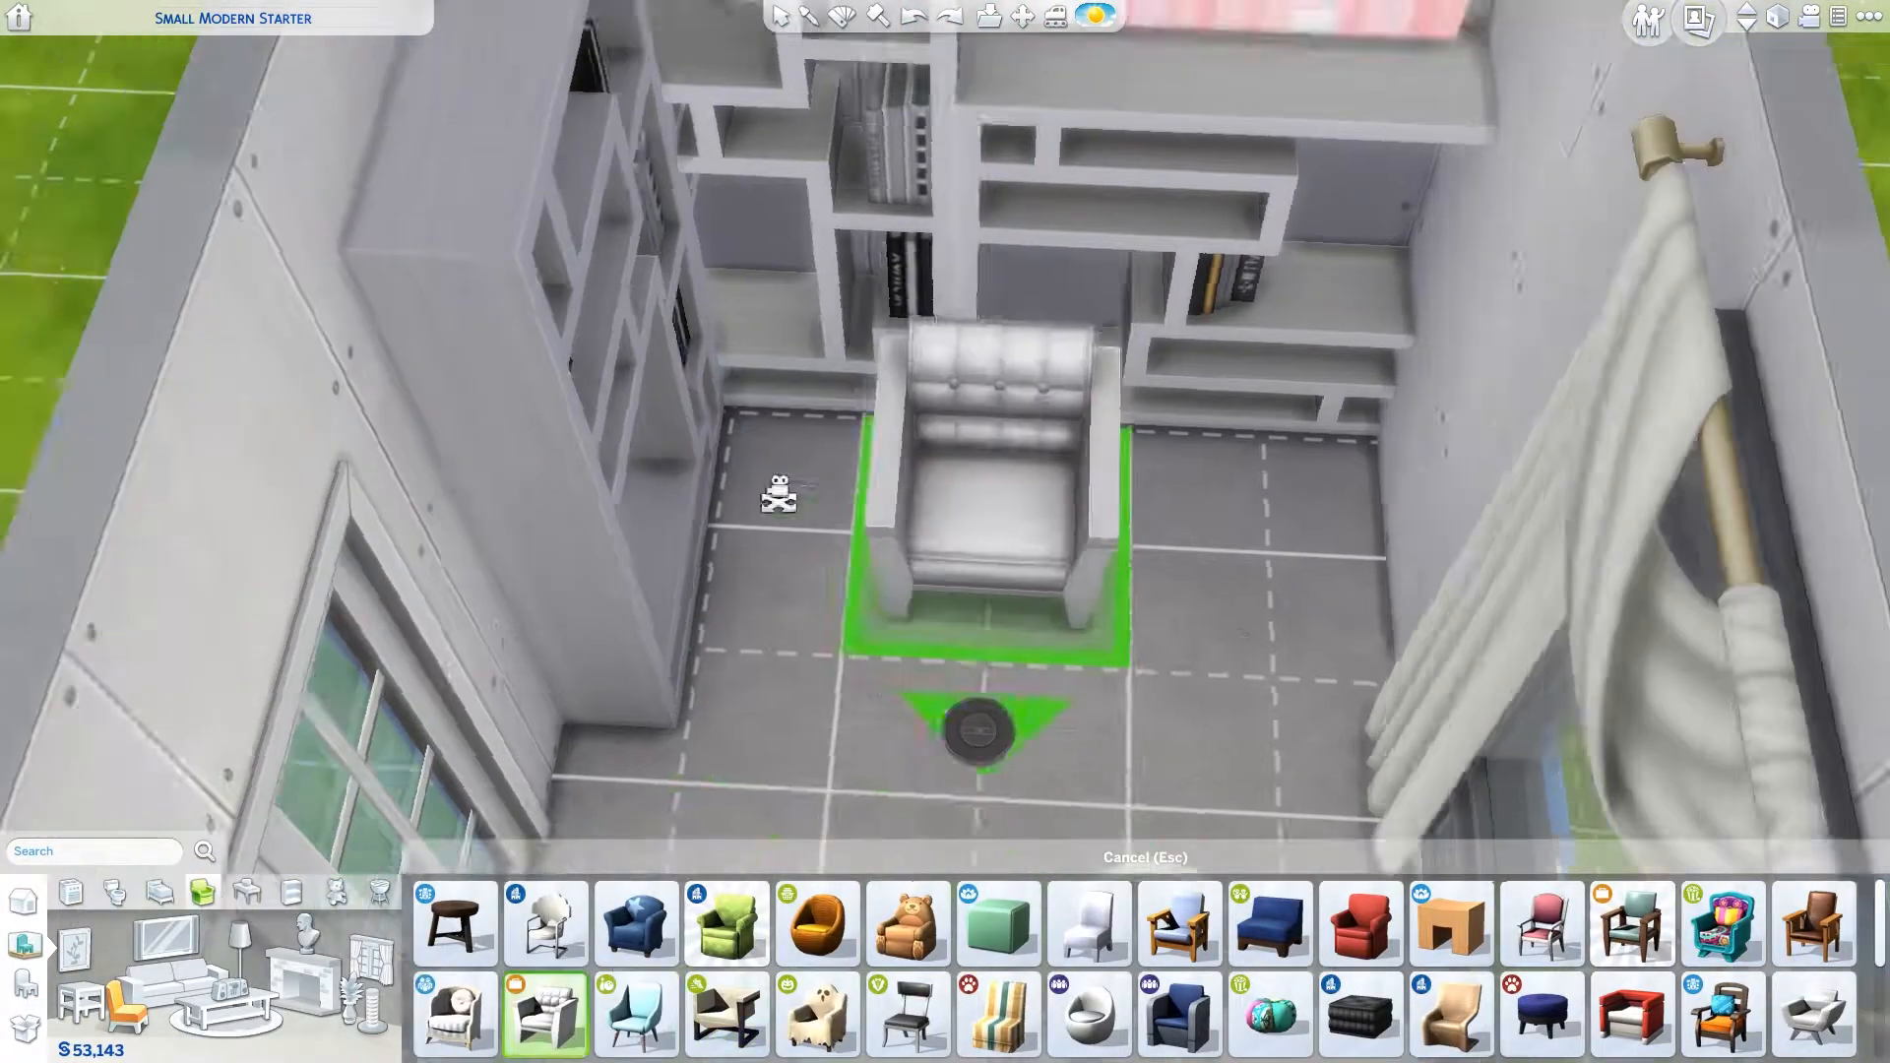
Step: Place a second white armchair and move it farther right of the first
left_click(977, 717)
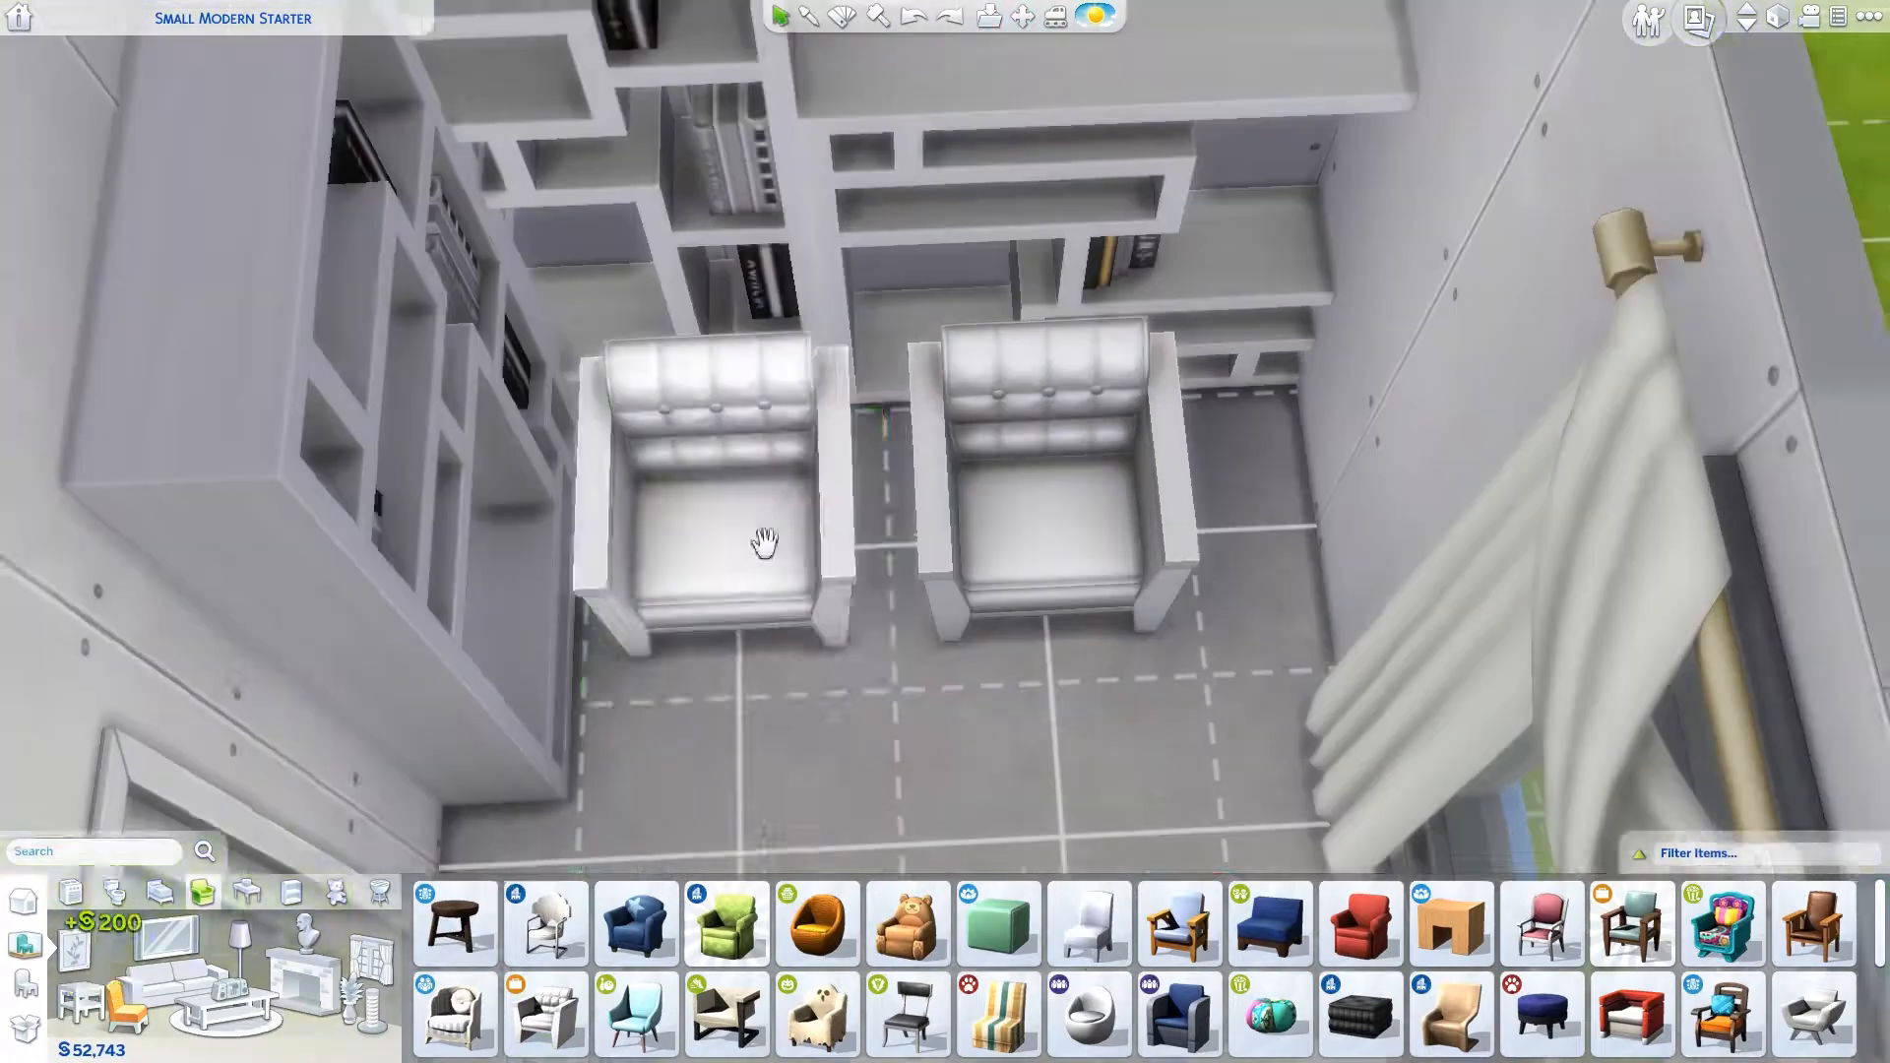
left_click_drag(767, 543, 1097, 553)
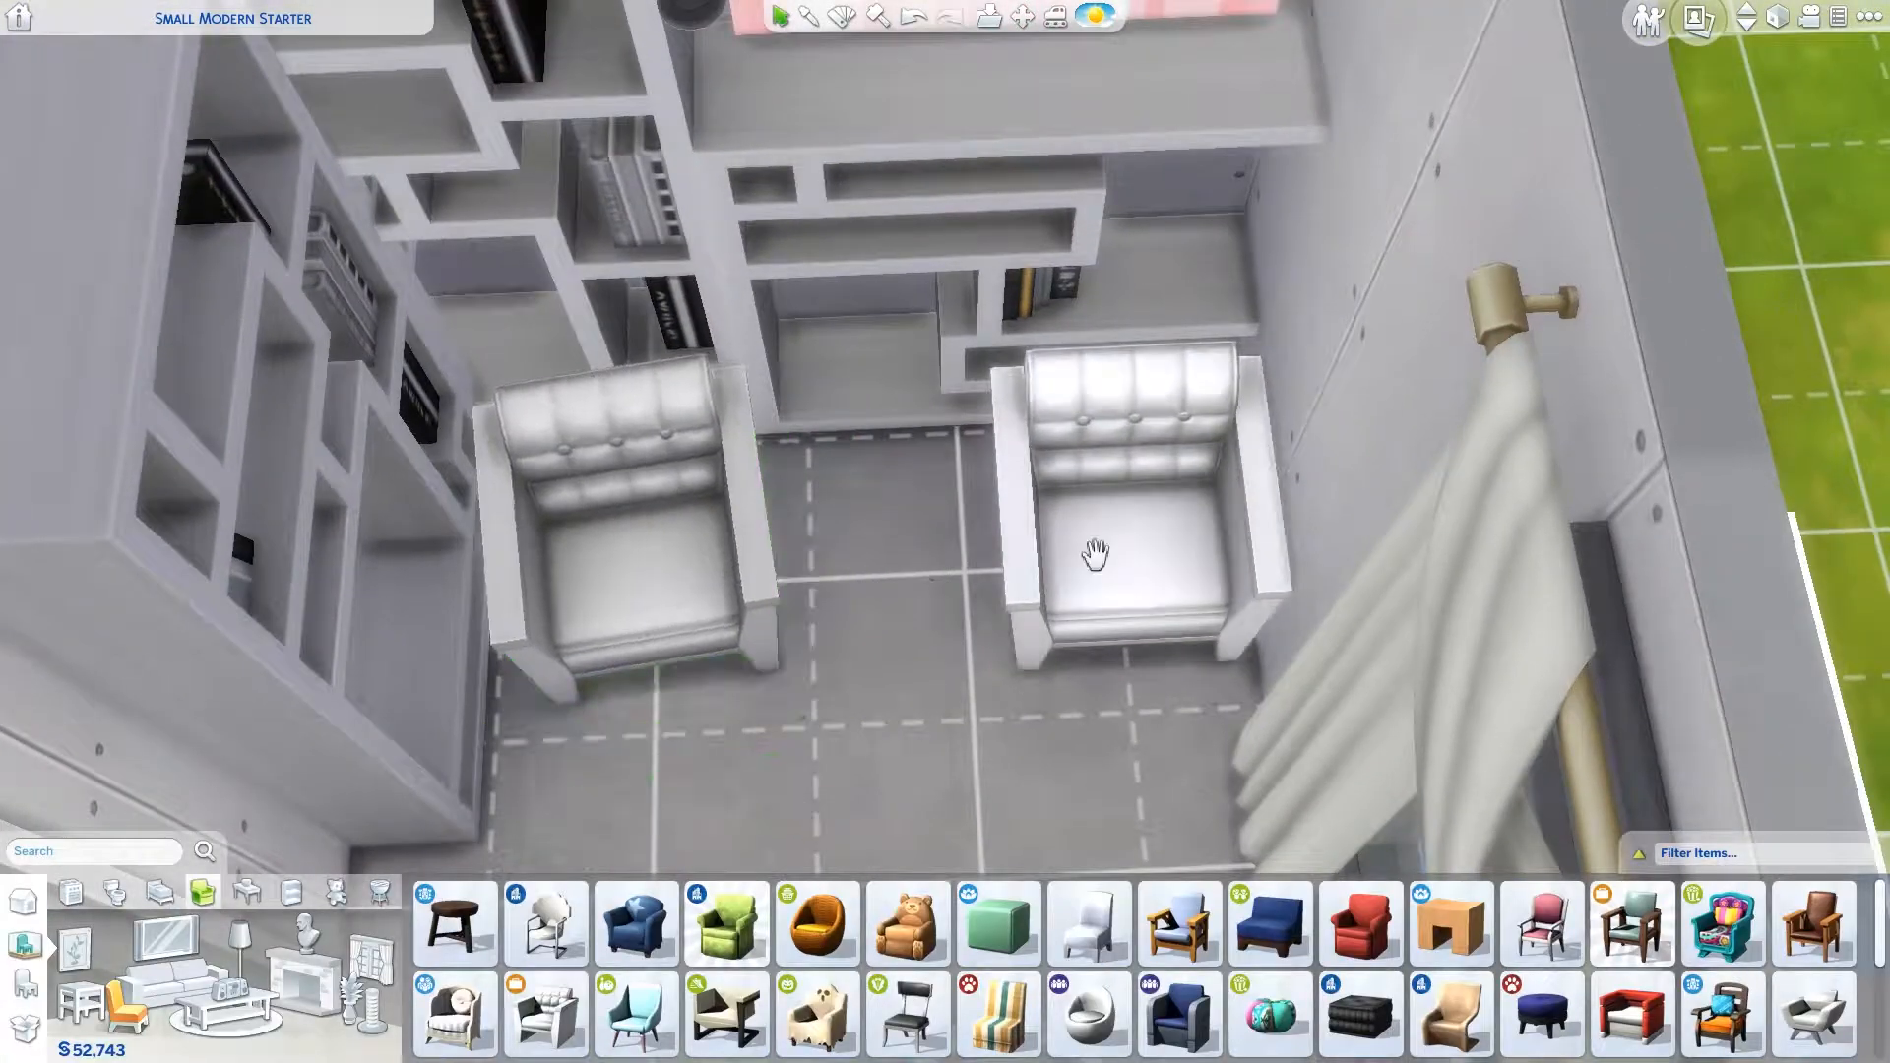
left_click(1097, 552)
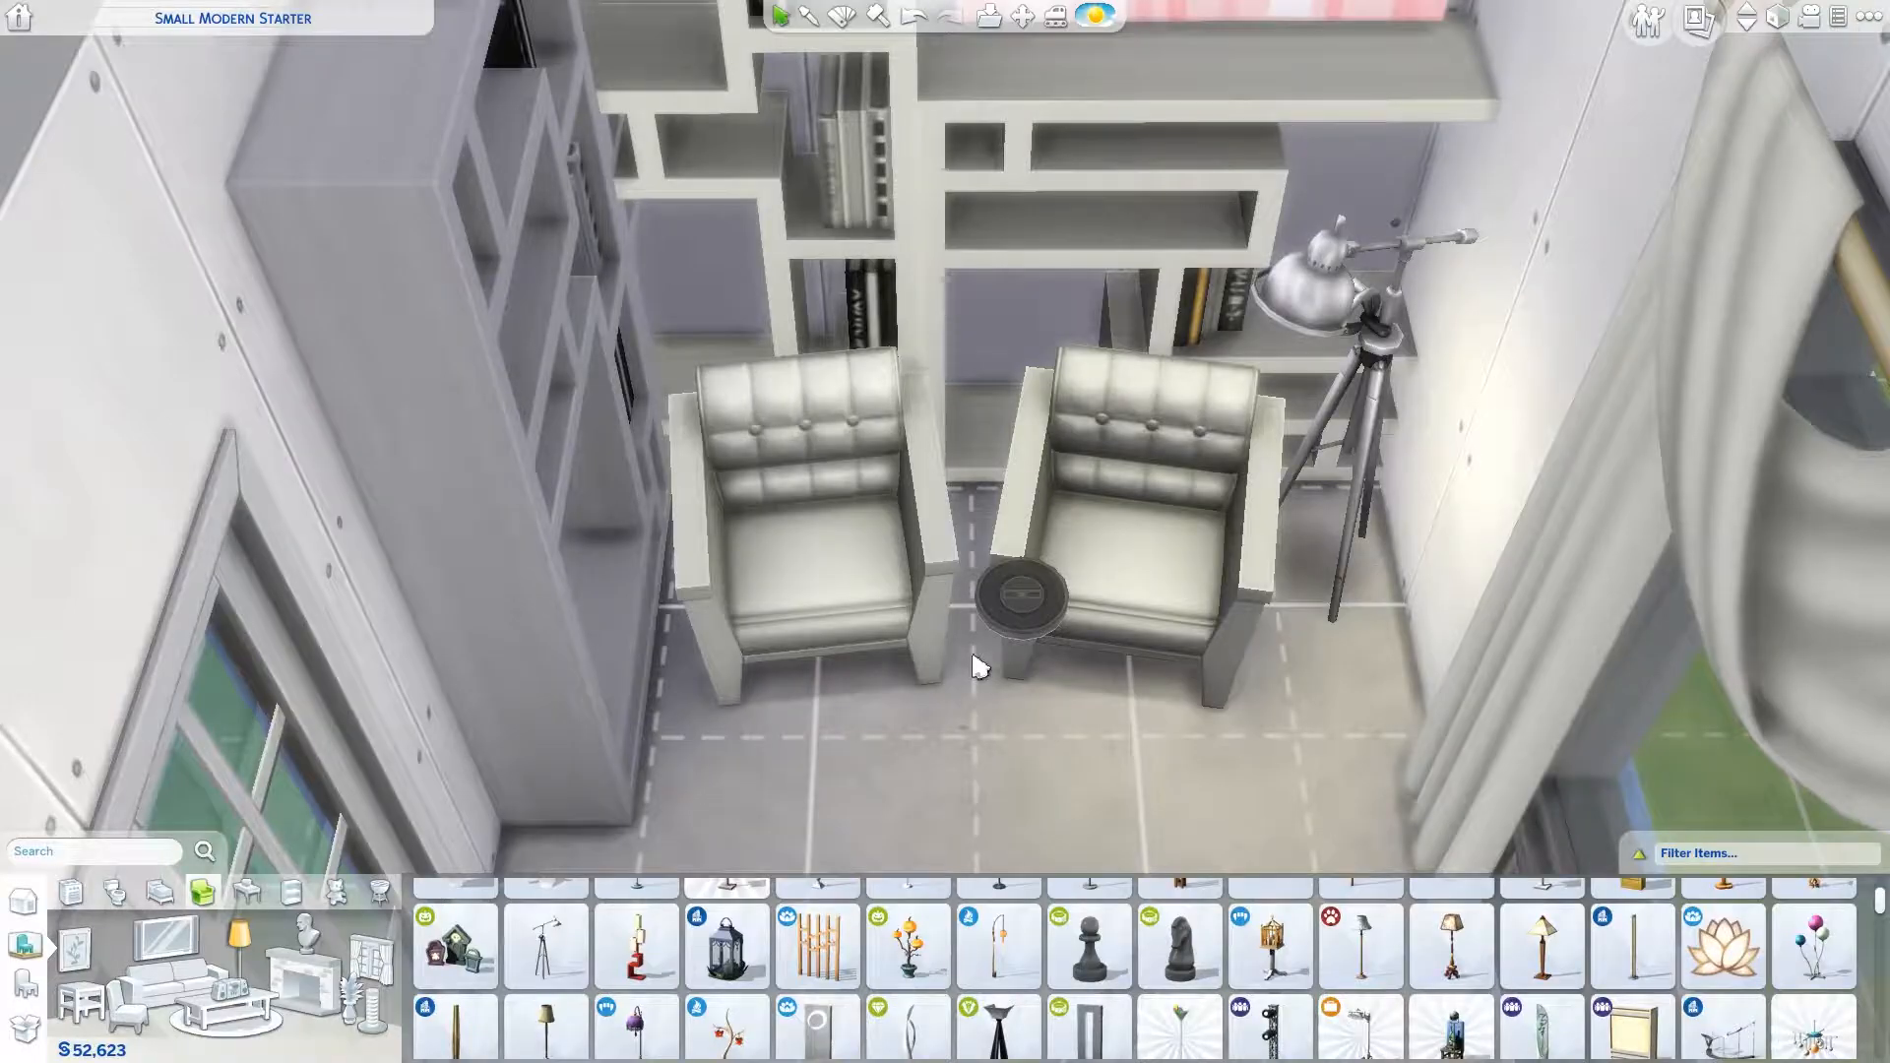
left_click(727, 943)
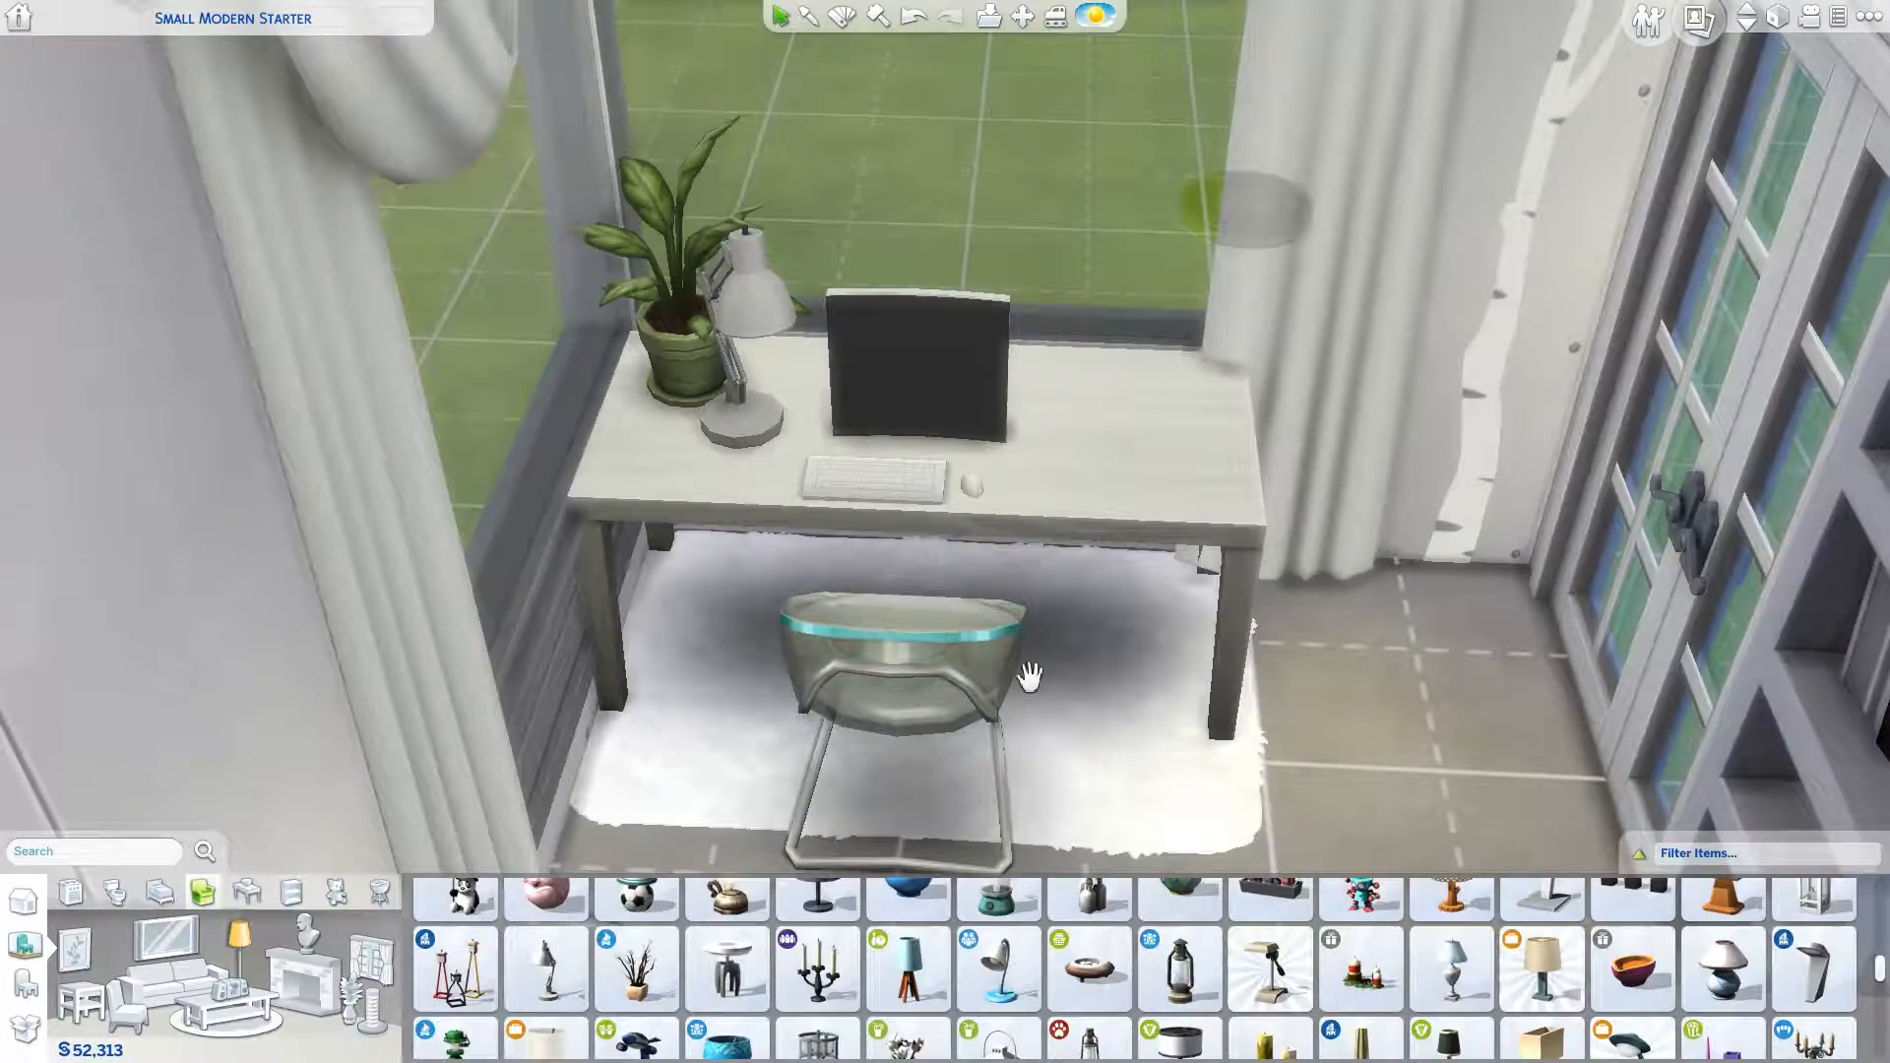
Step: Zoom out to review the whole furnished study
scroll("down", 3)
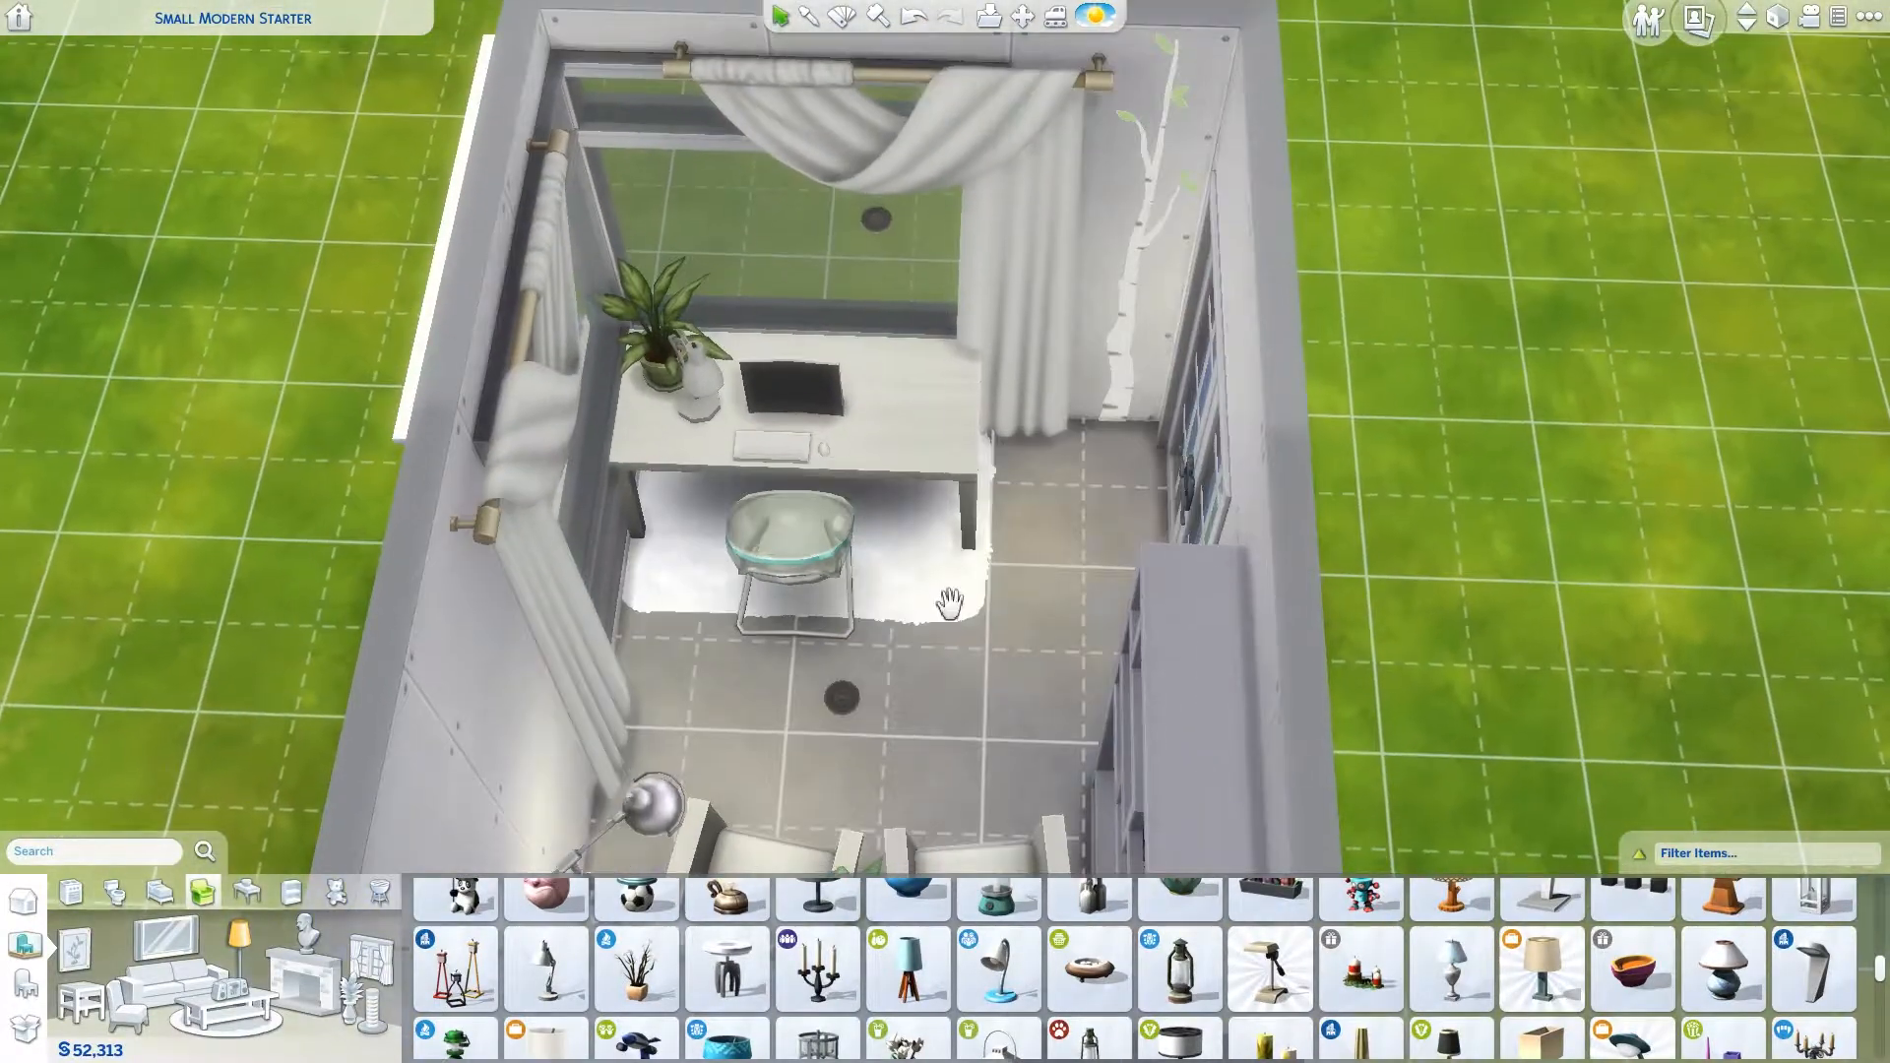